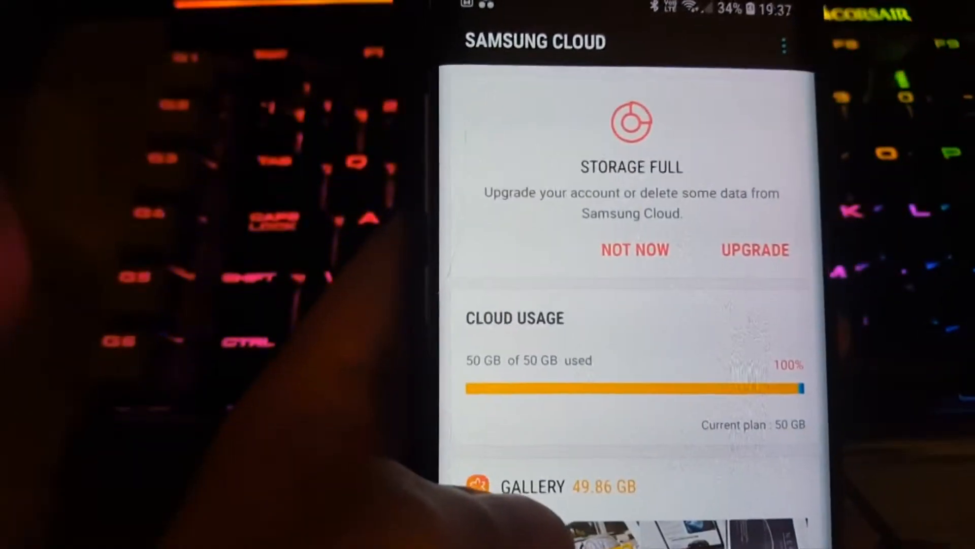
scroll("down", 3)
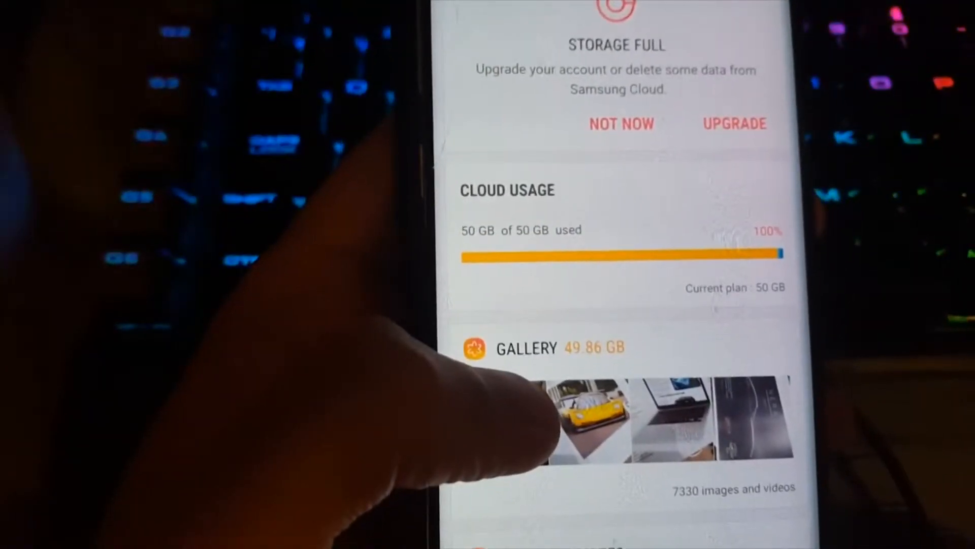